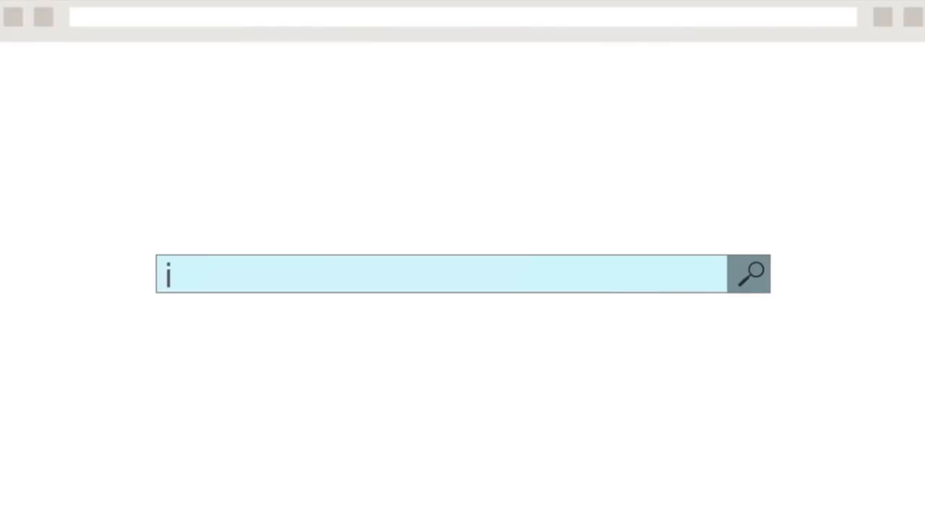
- Go to ibm.com/iot in the browser address bar
{"action": "type", "text": "bm.com/iot"}
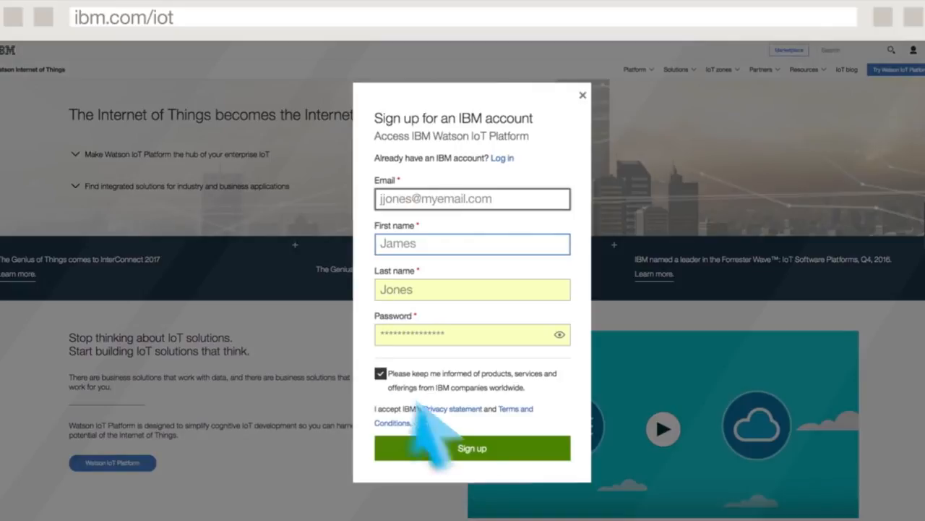
- Submit the IBM sign-up form and create the Internet of Things Platform Starter app with default settings
{"action": "left_click", "coordinate": [472, 448]}
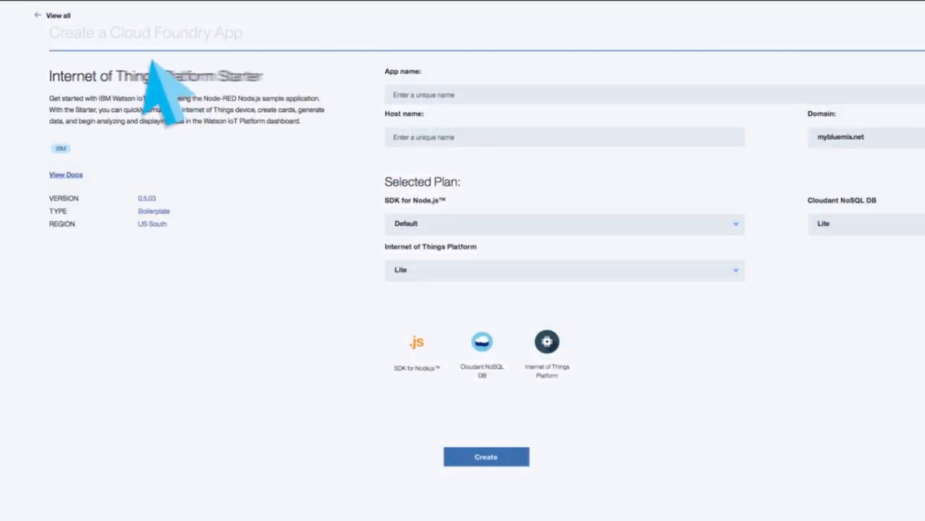
{"action": "left_click", "coordinate": [548, 349]}
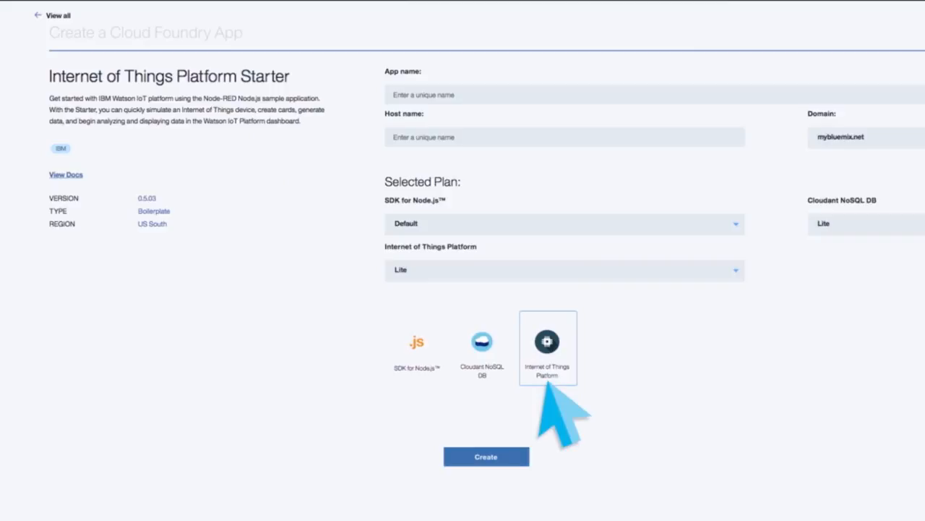
{"action": "mouse_move", "coordinate": [486, 456]}
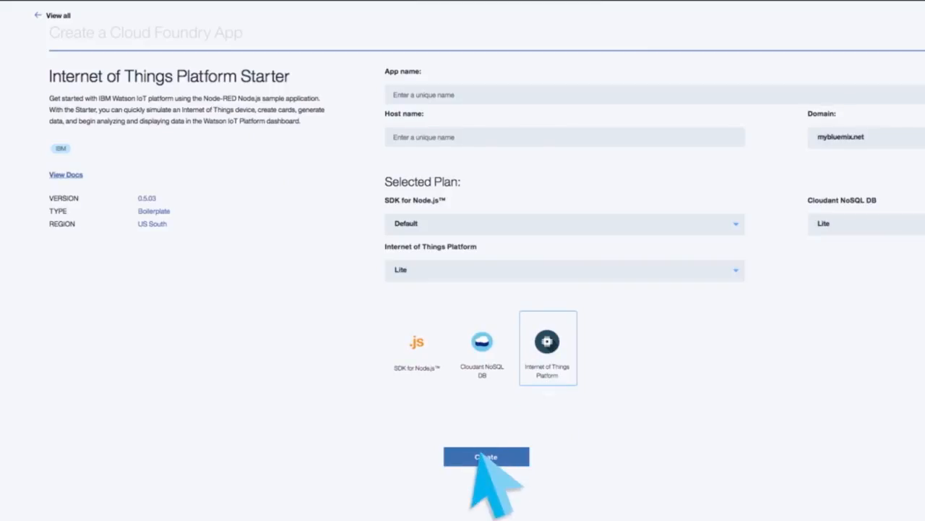
{"action": "left_click", "coordinate": [486, 456]}
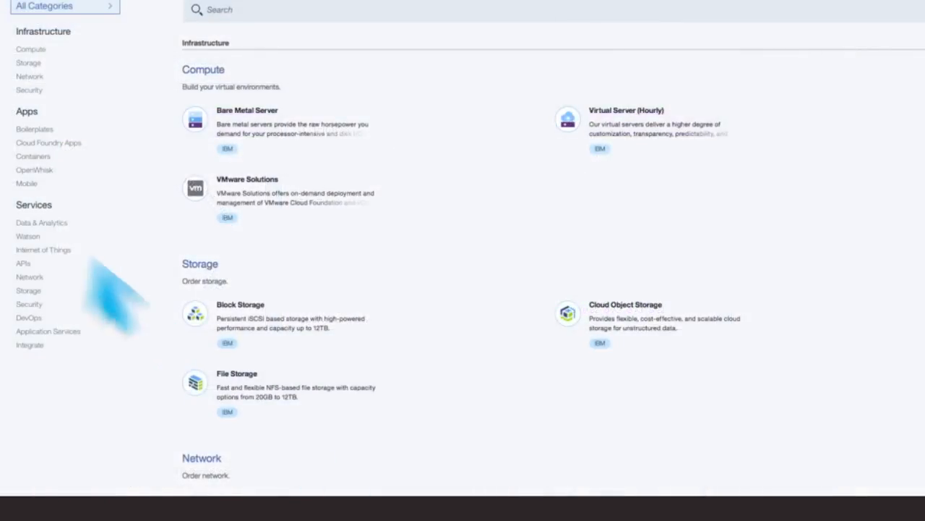
- Show the catalog's Services and scroll through the Data & Analytics offerings (Cloudant, Compose, Watson Machine Learning)
{"action": "left_click", "coordinate": [34, 205]}
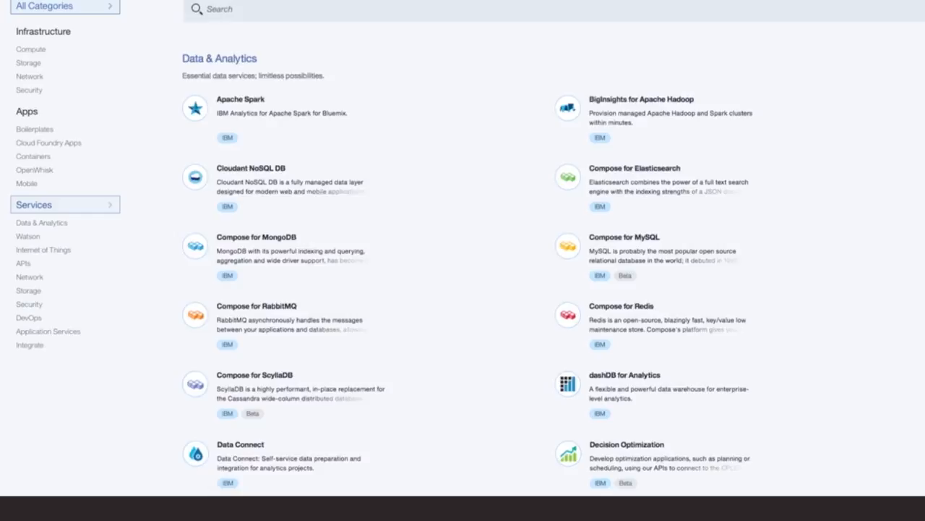
{"action": "scroll", "scroll_direction": "down", "scroll_amount": 3}
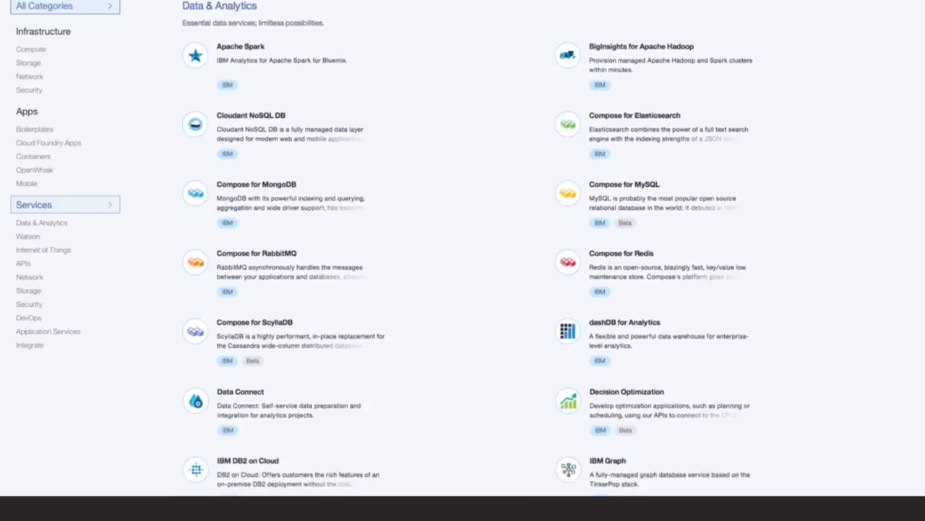
{"action": "scroll", "scroll_direction": "down", "scroll_amount": 3}
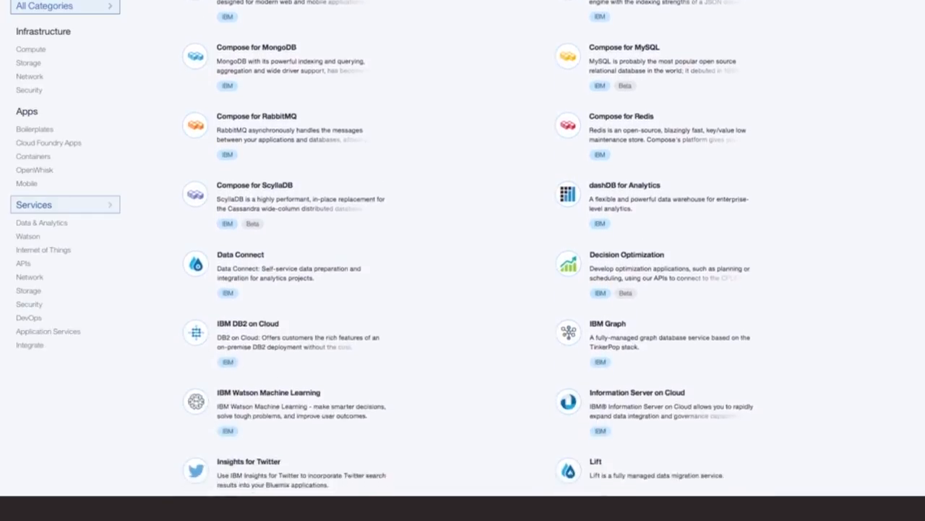
{"action": "scroll", "scroll_direction": "down", "scroll_amount": 3}
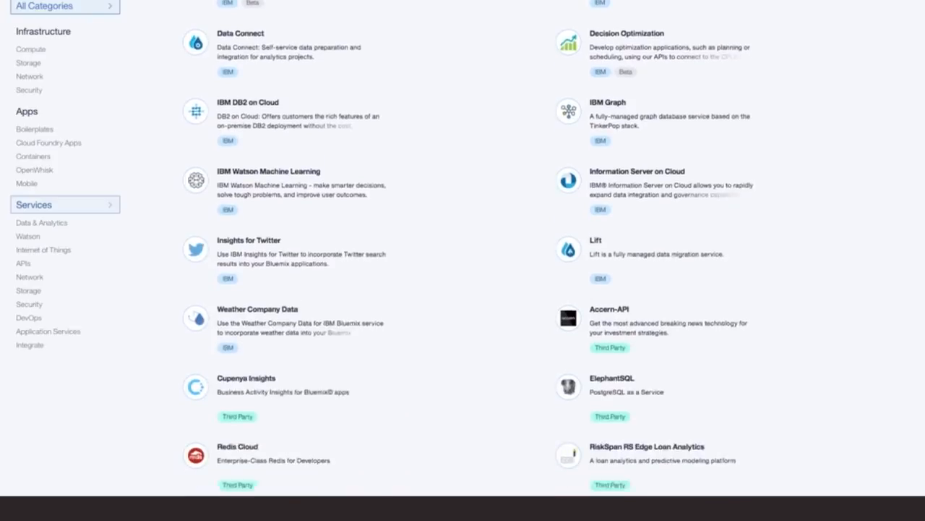